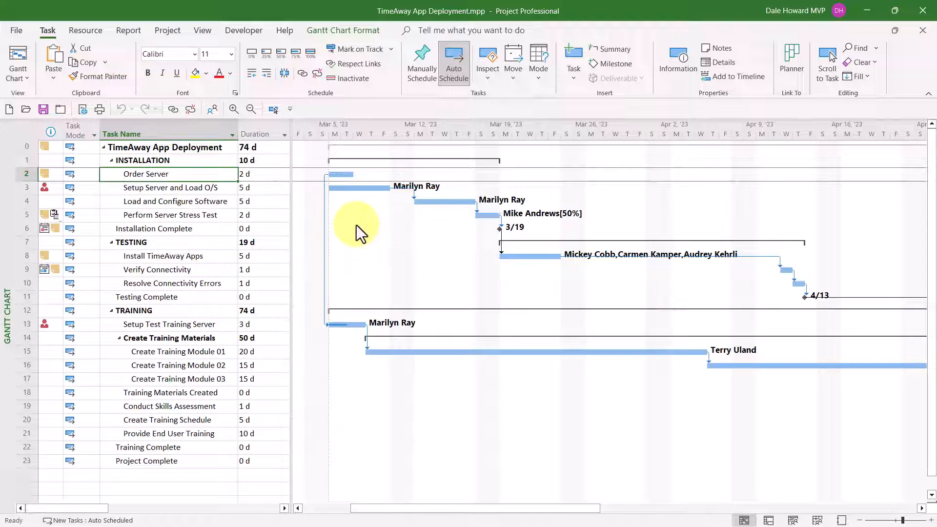
Step: Show the split view so the Task Form for Order Server appears below the Gantt chart
right_click(358, 230)
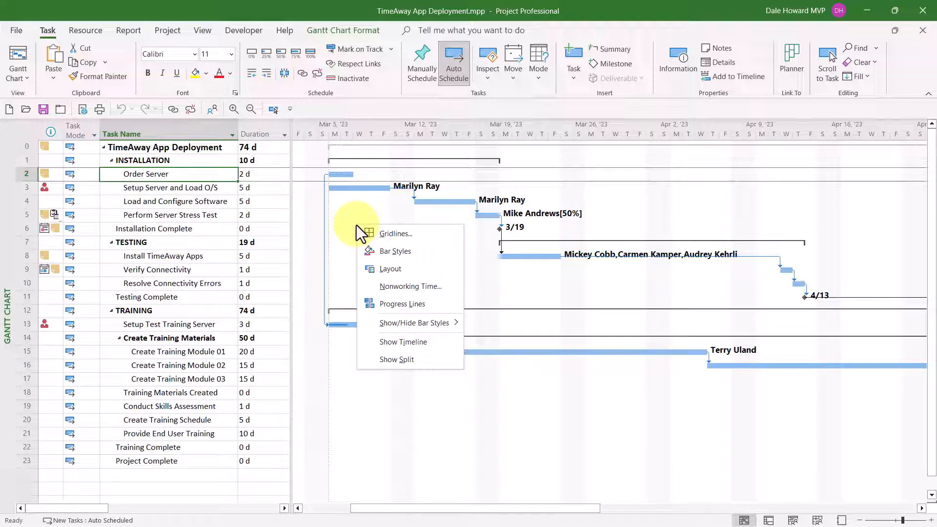
mouse_move(417, 233)
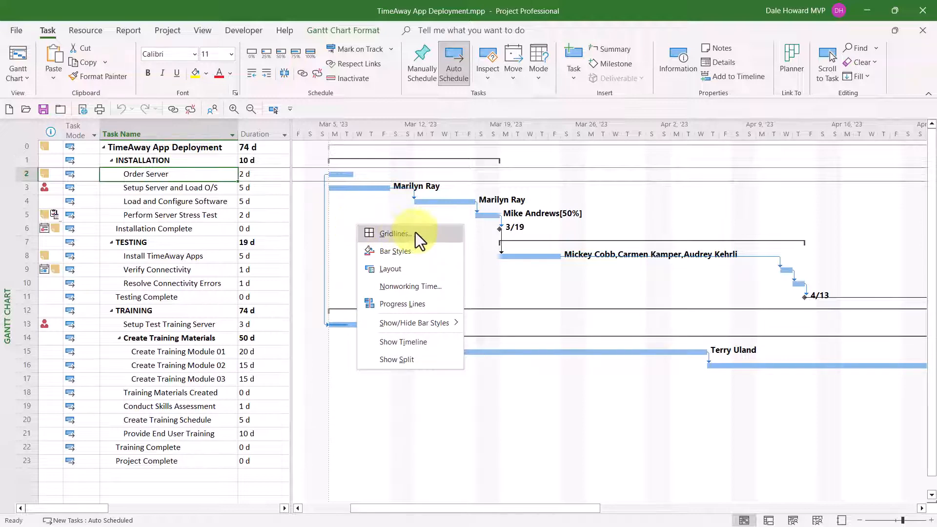
mouse_move(398, 359)
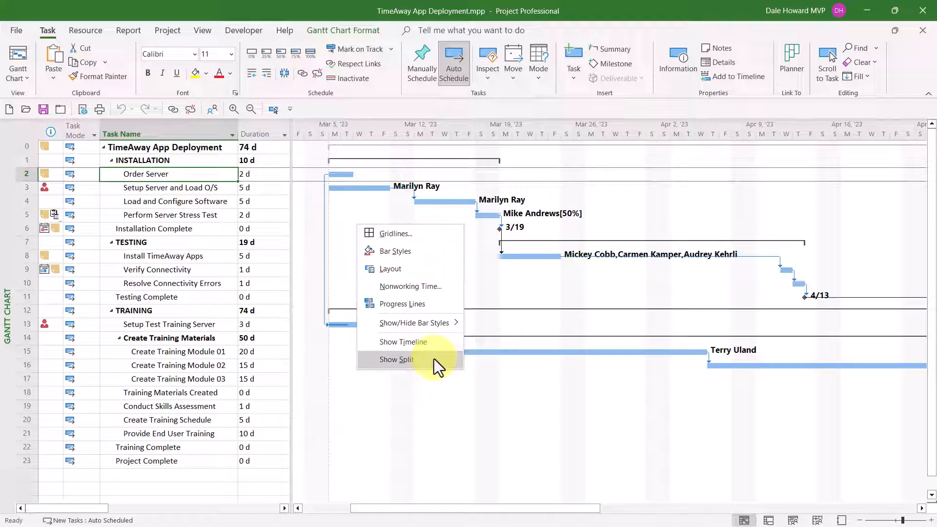
left_click(397, 359)
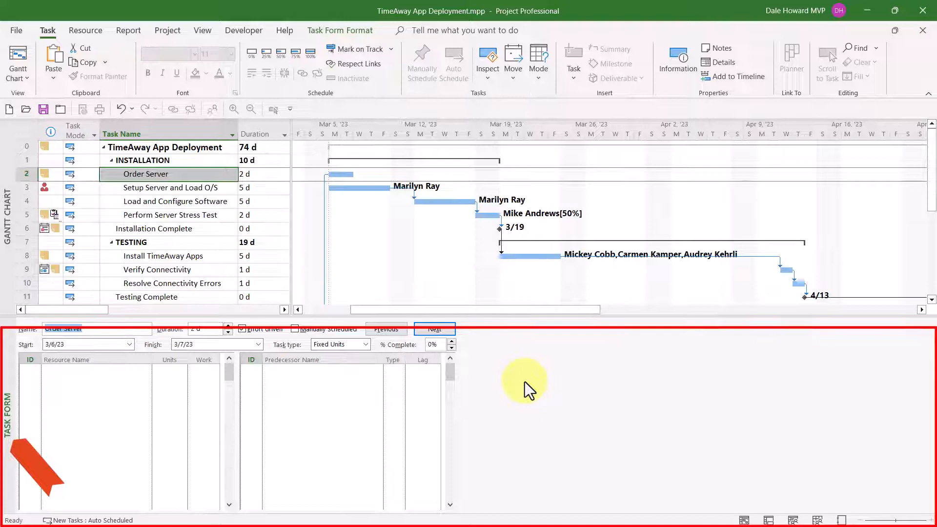
mouse_move(496, 332)
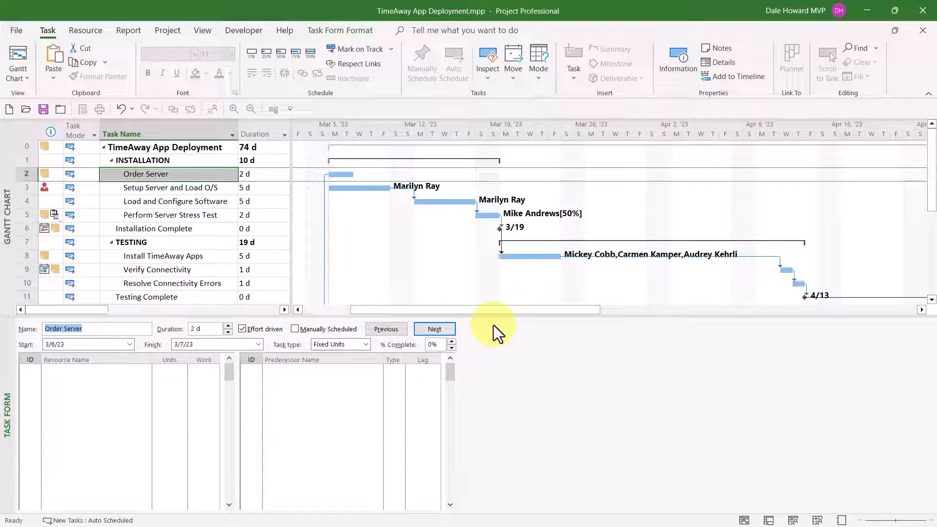
right_click(490, 323)
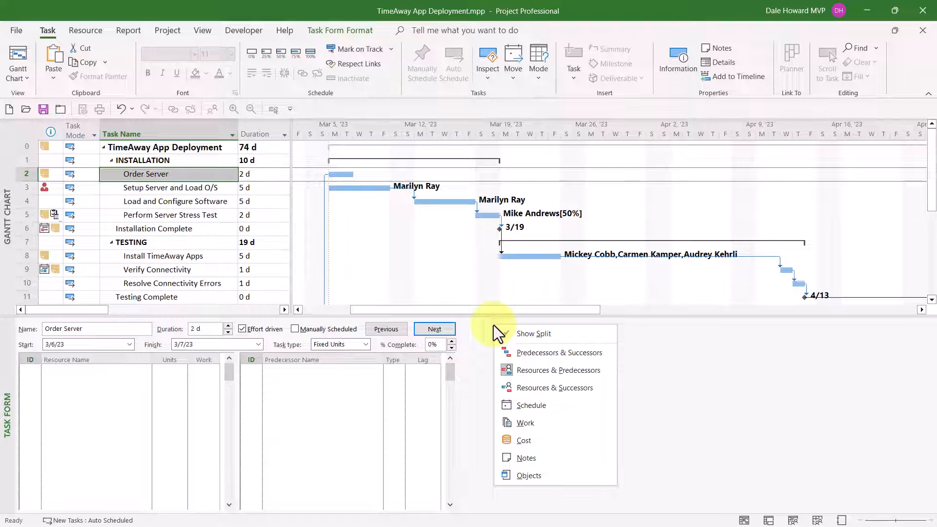
mouse_move(558, 370)
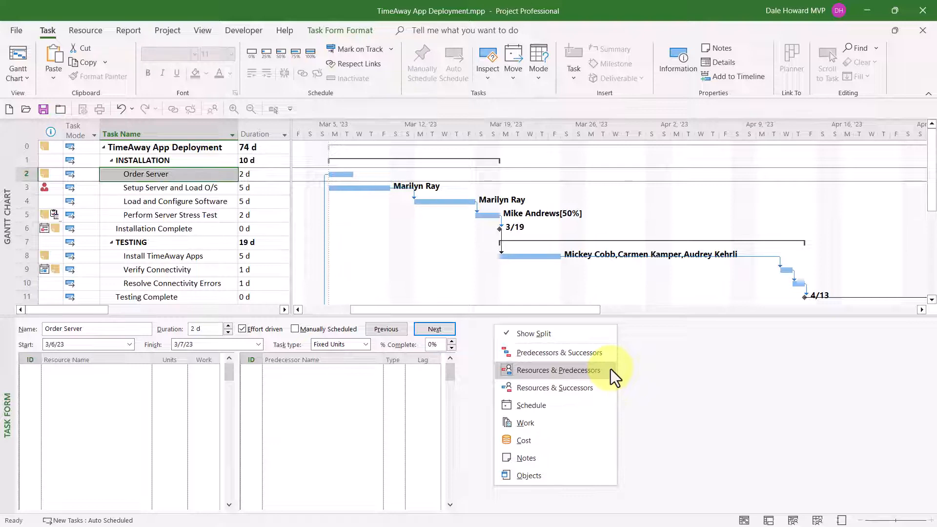
left_click(559, 370)
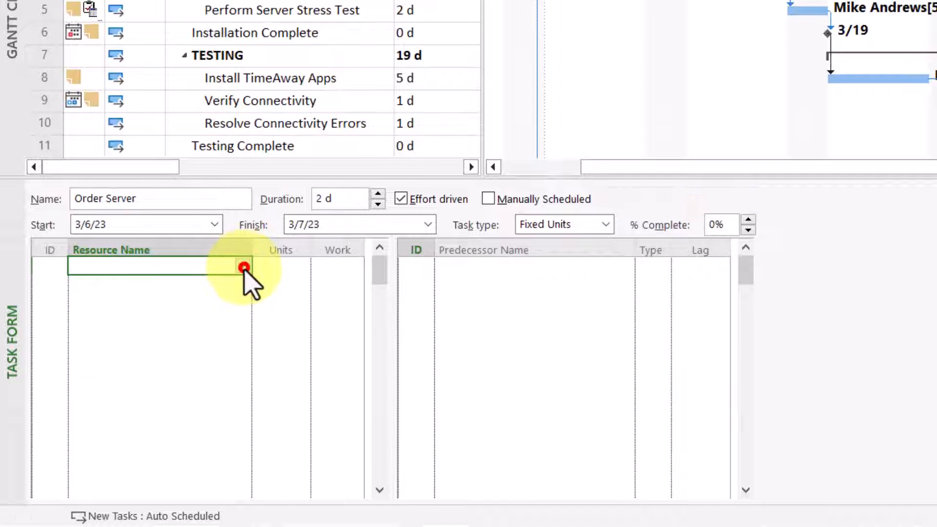
type("Richard Sanders")
left_click(281, 267)
type("25")
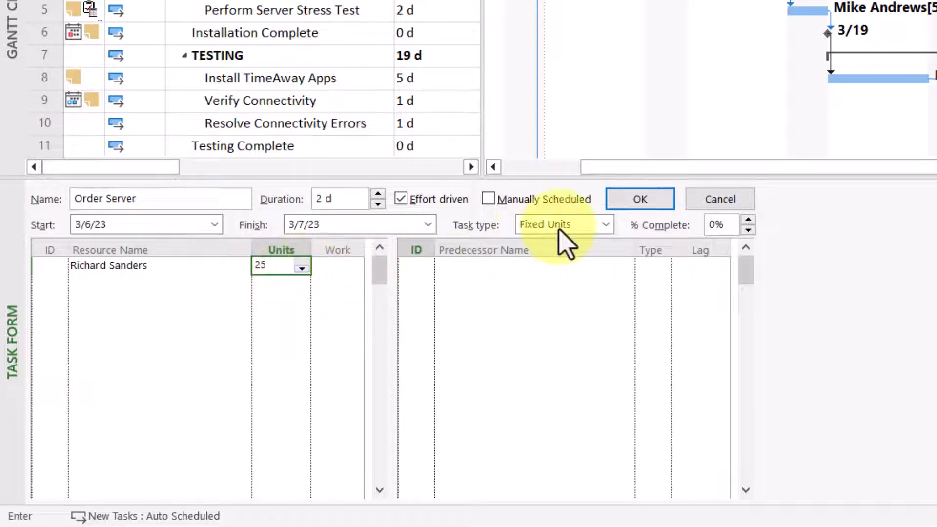
mouse_move(640, 199)
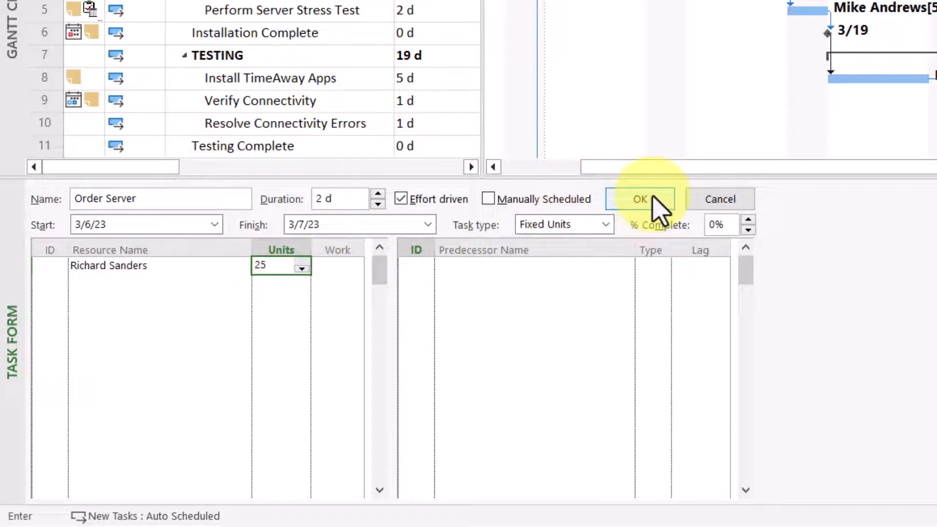
left_click(640, 199)
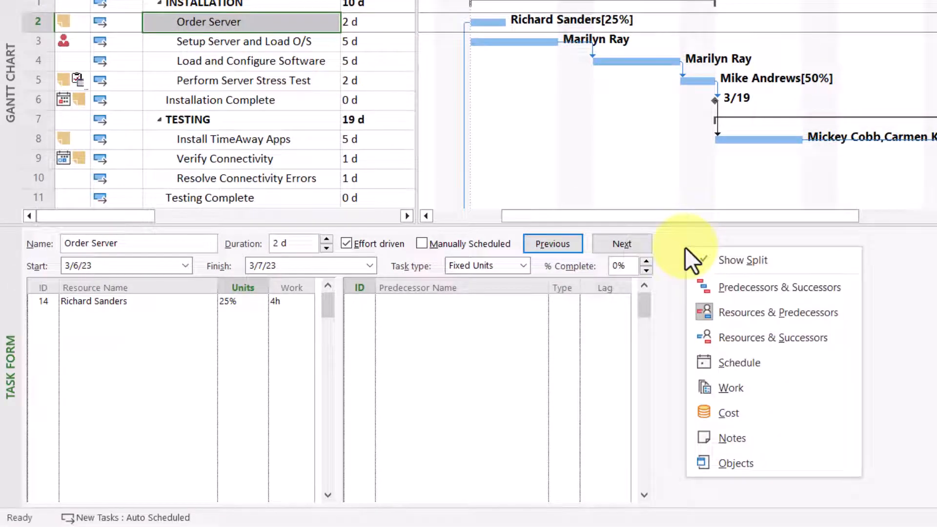
mouse_move(773, 337)
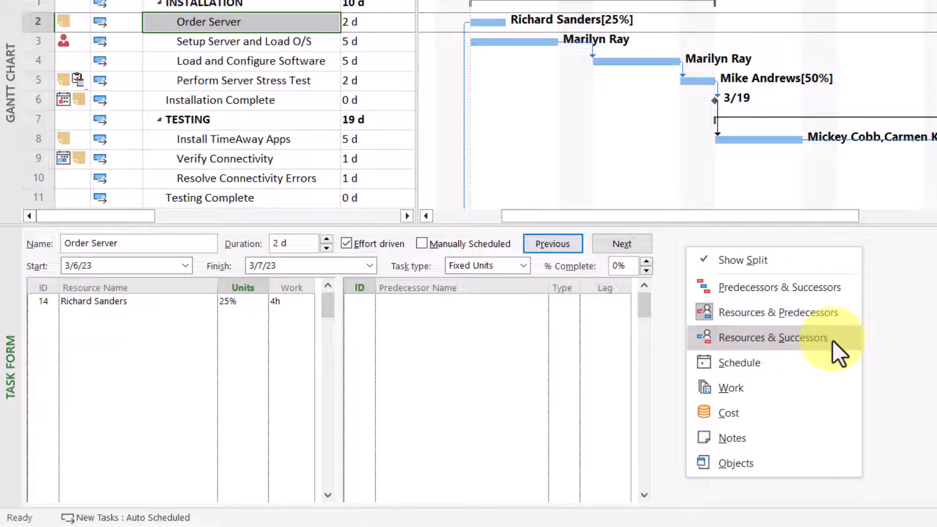
Step: Switch the task form to the Resources & Successors layout
left_click(773, 337)
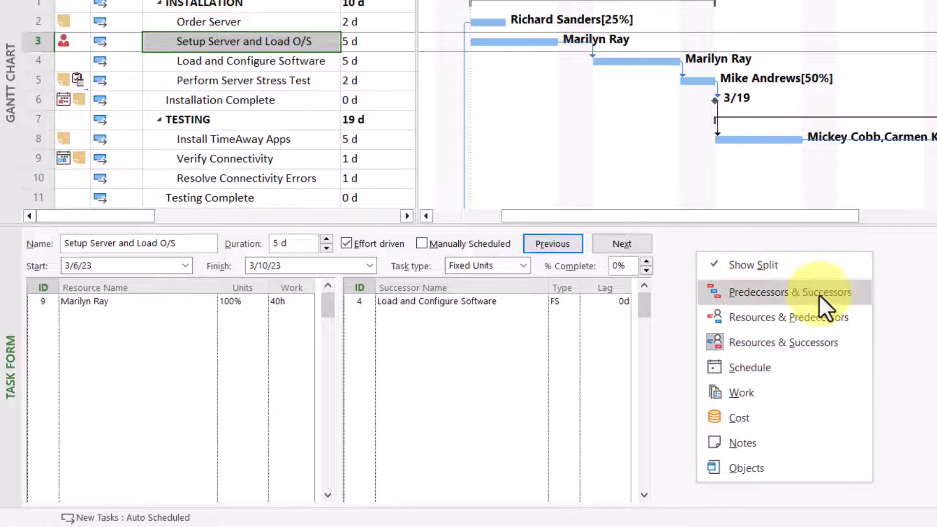
mouse_move(855, 304)
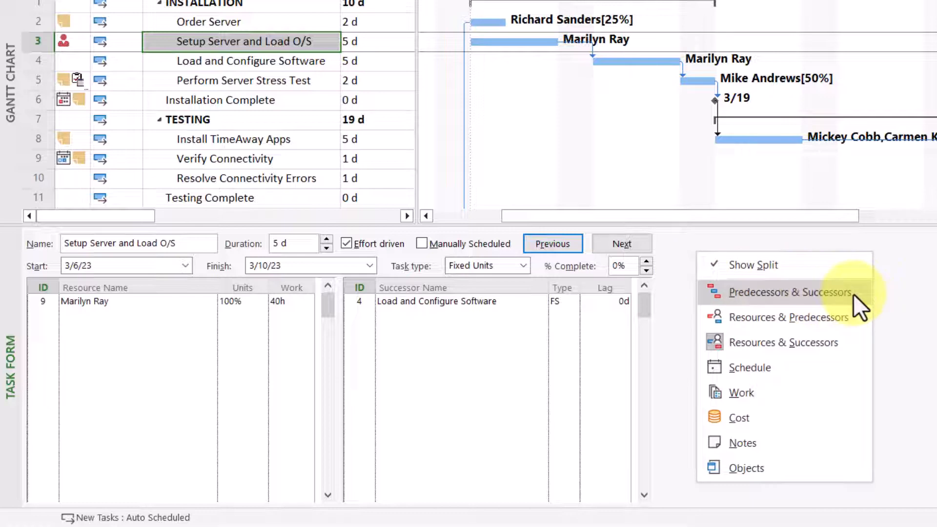
Step: In Predecessors & Successors, add Order Server as an FS predecessor of Setup Server and Load O/S with a lag
left_click(789, 292)
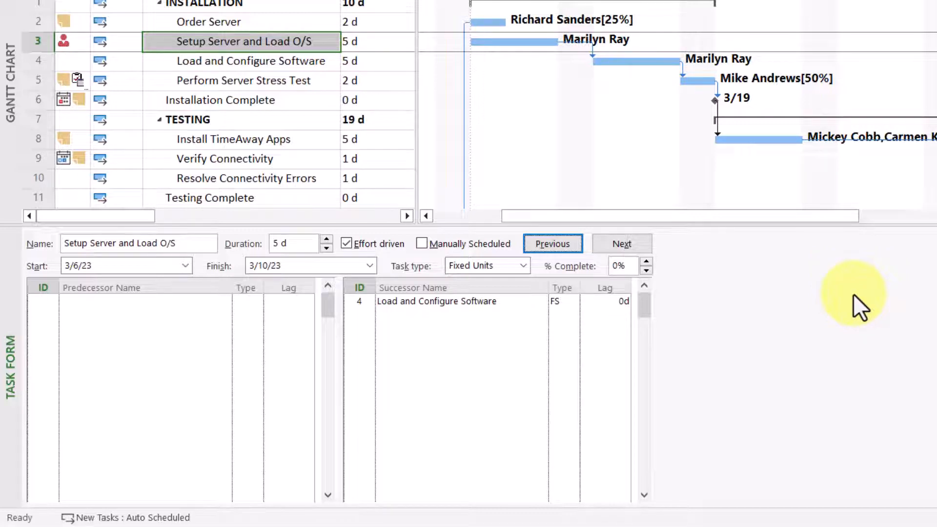
mouse_move(179, 304)
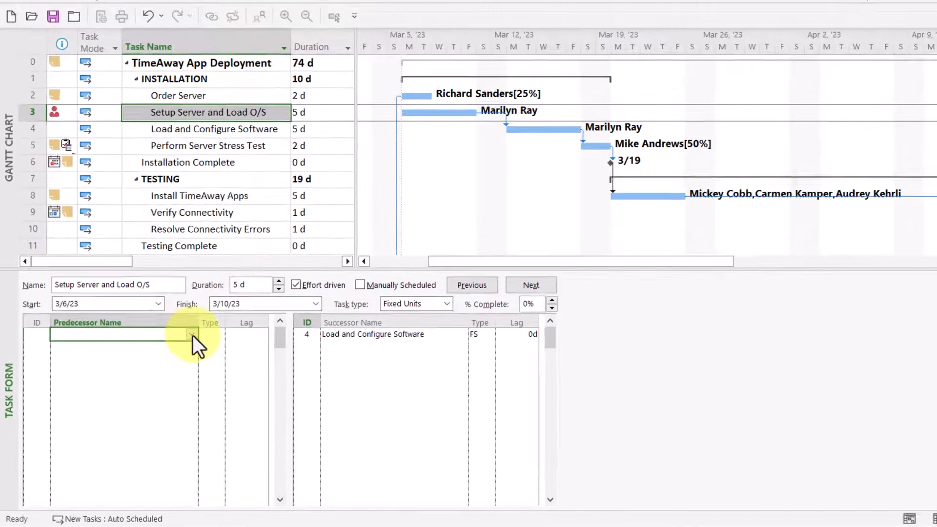
left_click(193, 334)
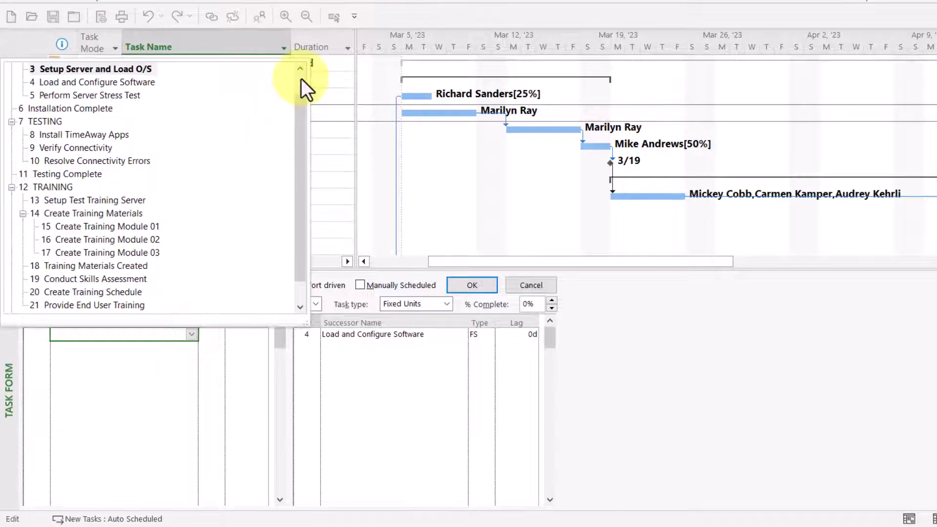
left_click(300, 67)
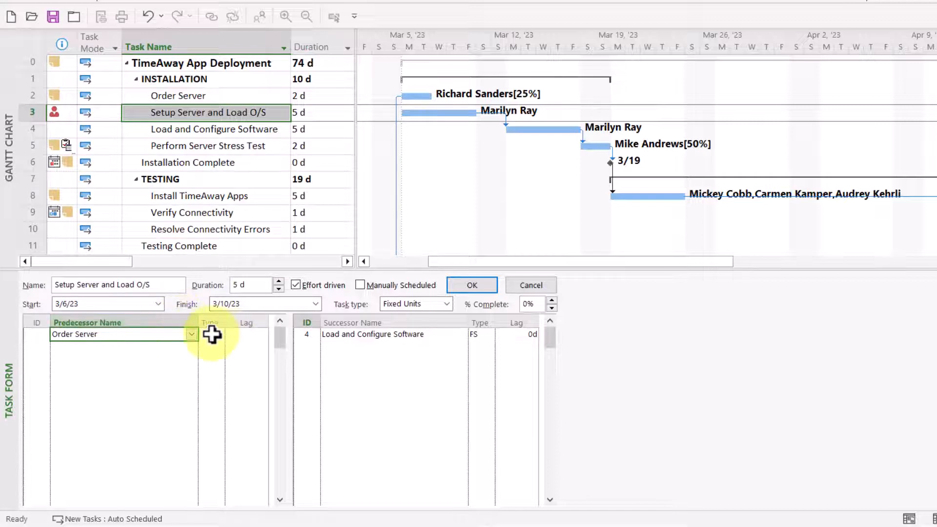
left_click(212, 334)
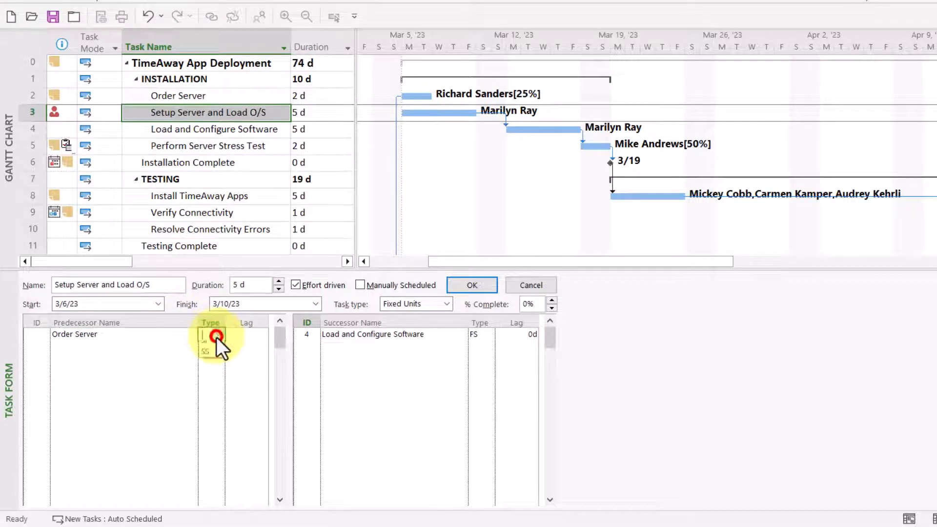
left_click(219, 333)
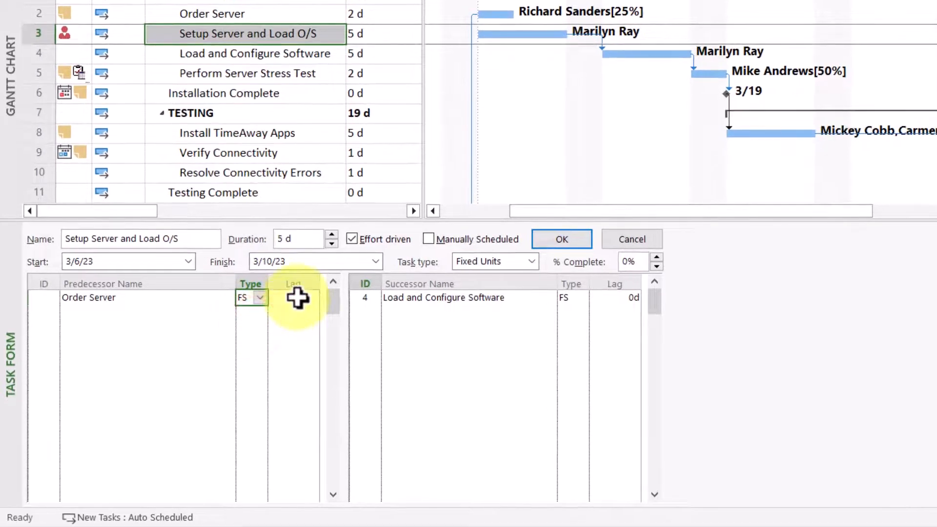
left_click(296, 298)
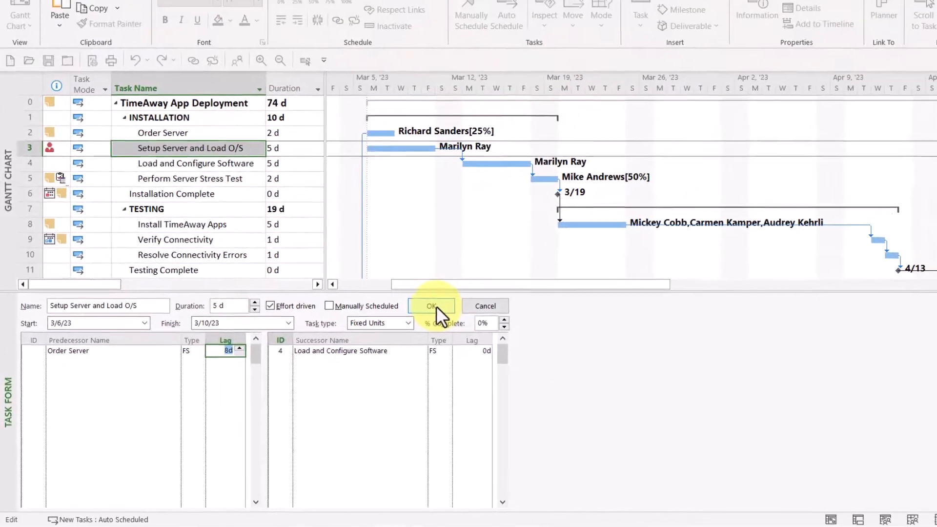
left_click(431, 305)
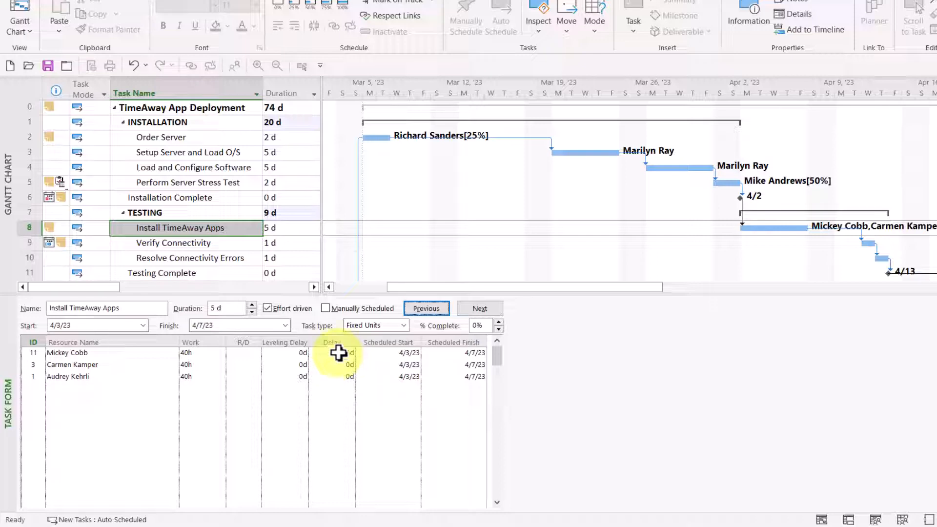
left_click(332, 352)
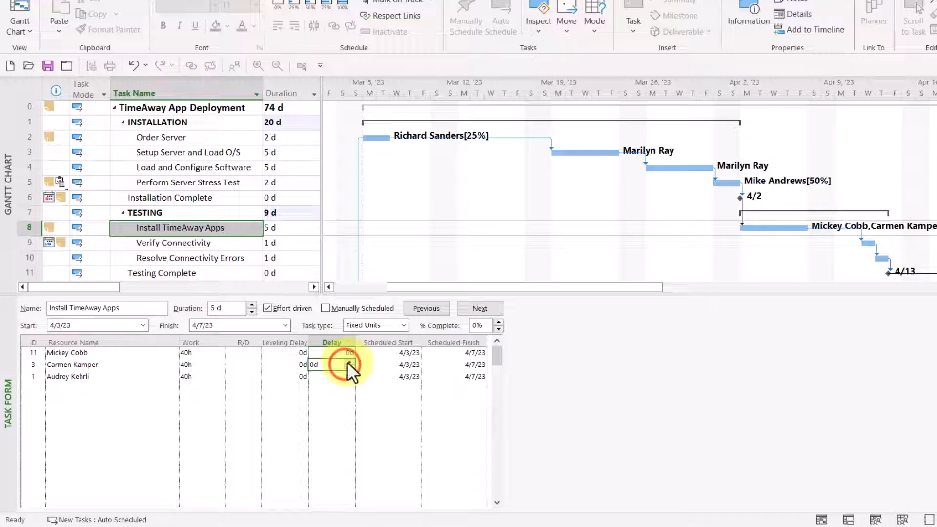
left_click(338, 364)
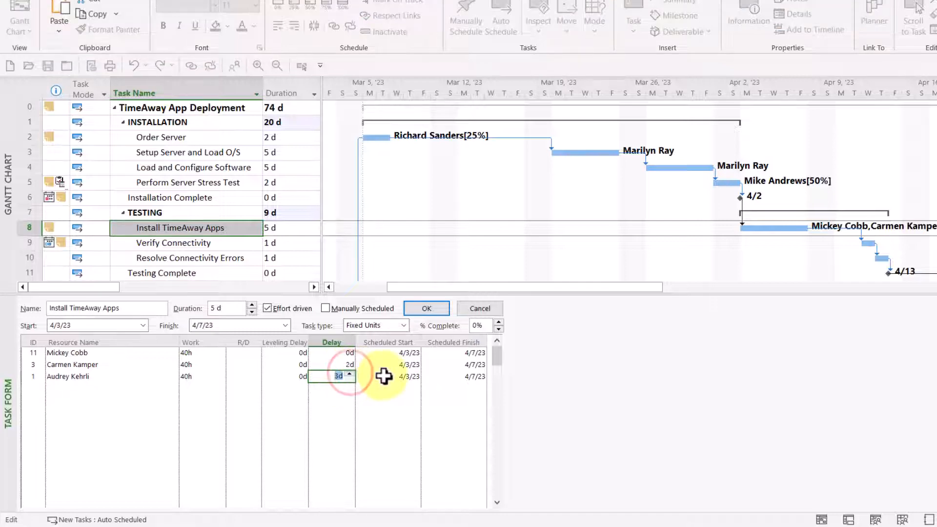
left_click(387, 376)
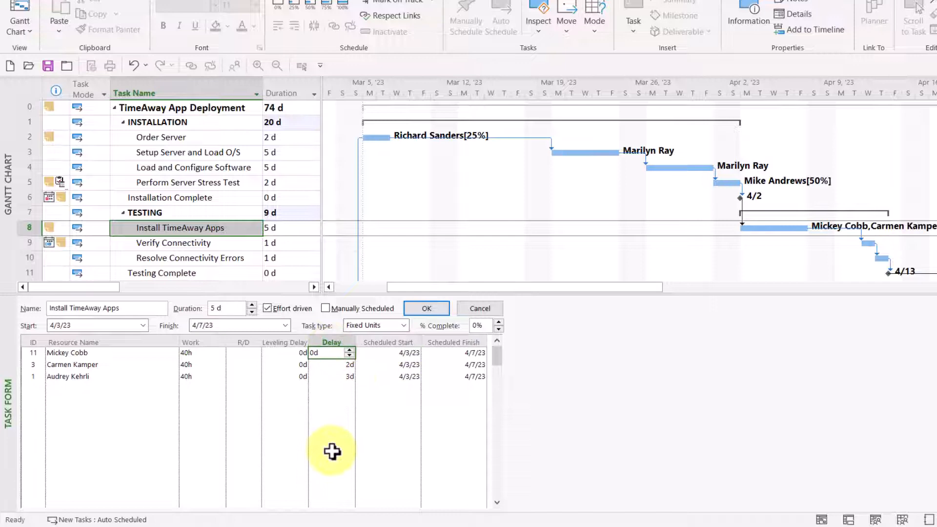
left_click(330, 364)
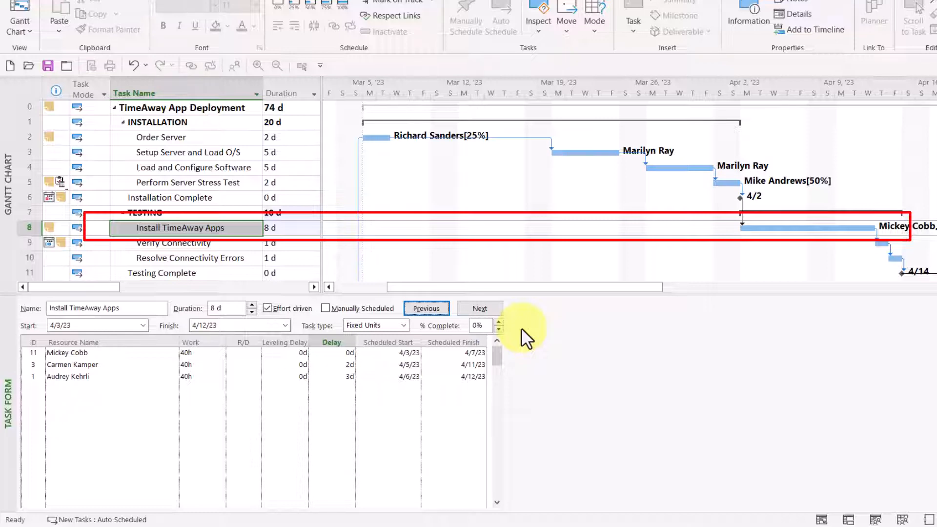
mouse_move(765, 323)
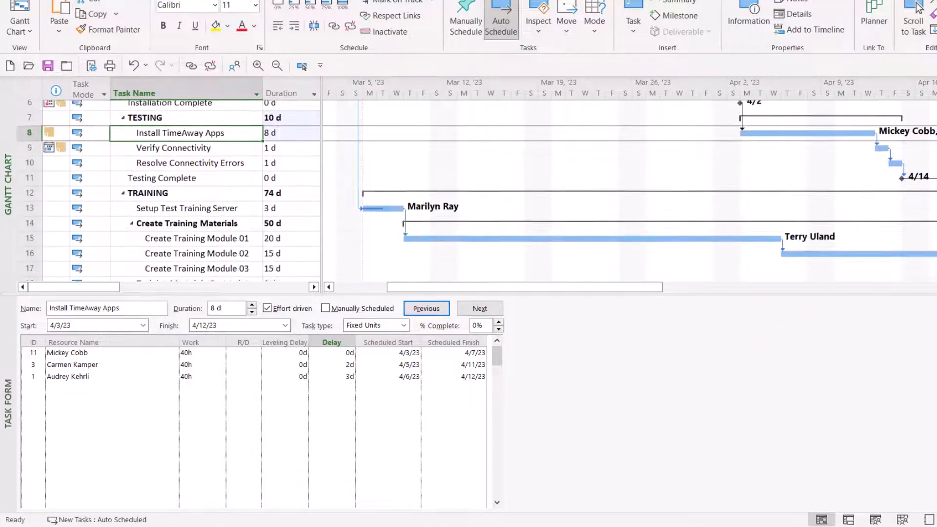
scroll("down", 3)
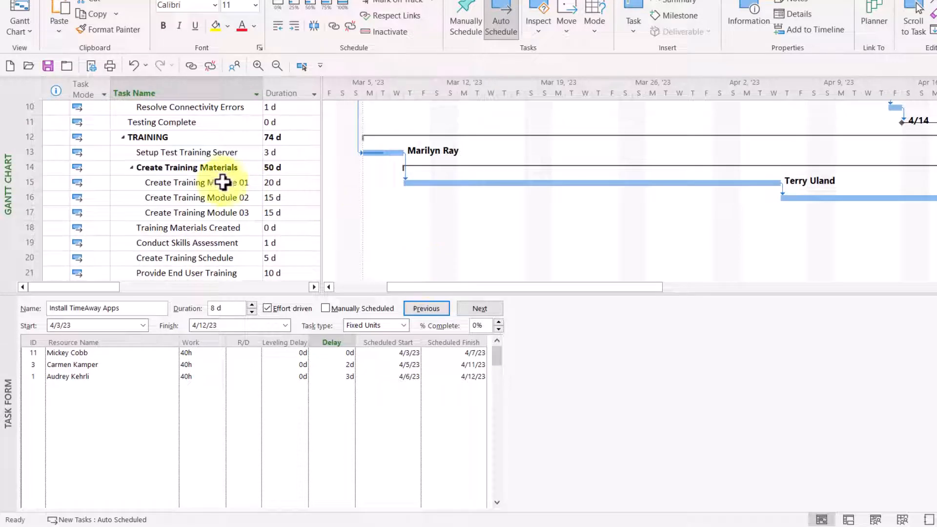
left_click(186, 183)
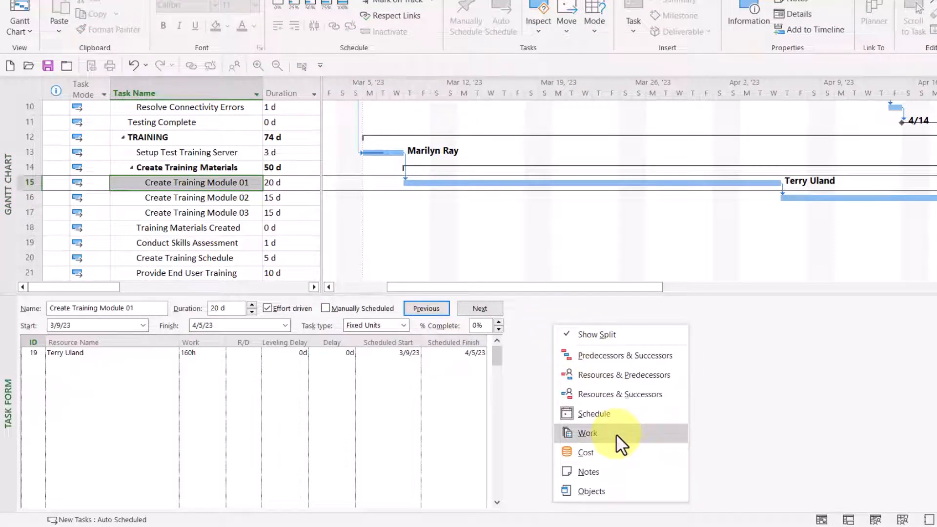
left_click(587, 432)
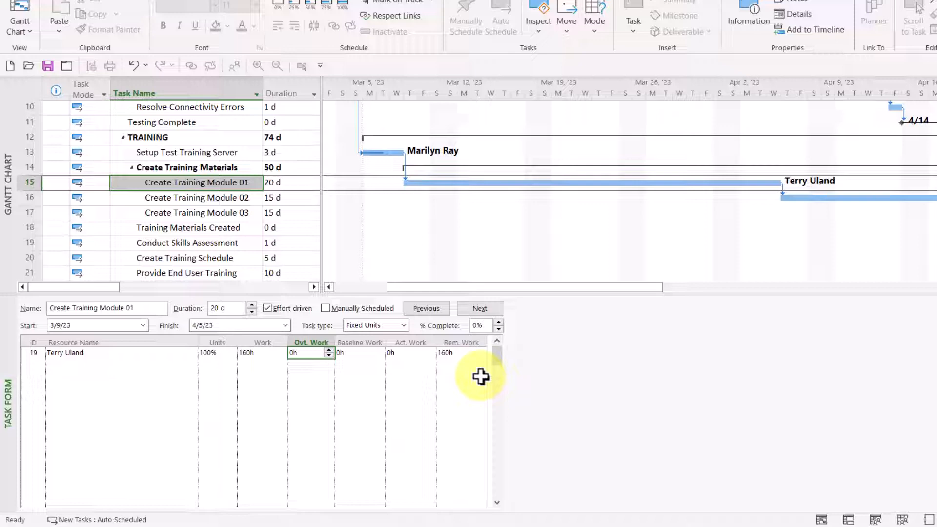
type("32")
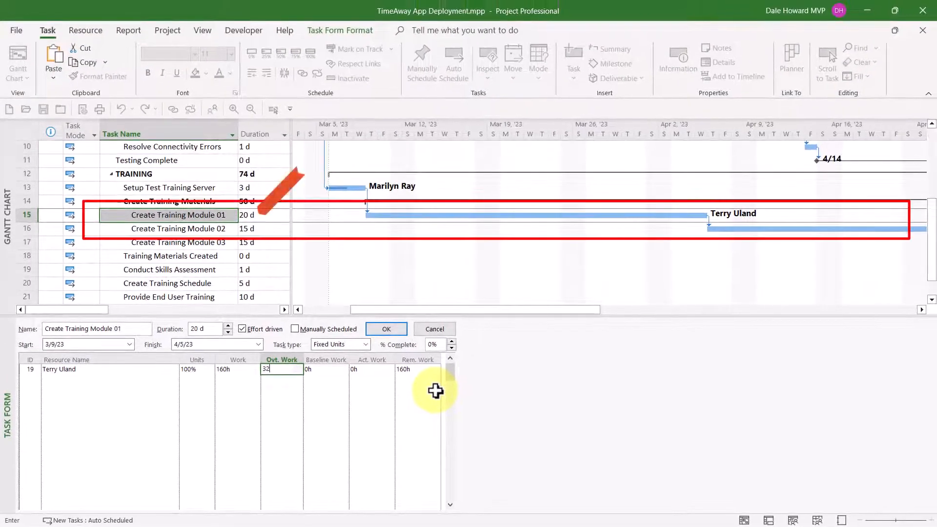
left_click(386, 329)
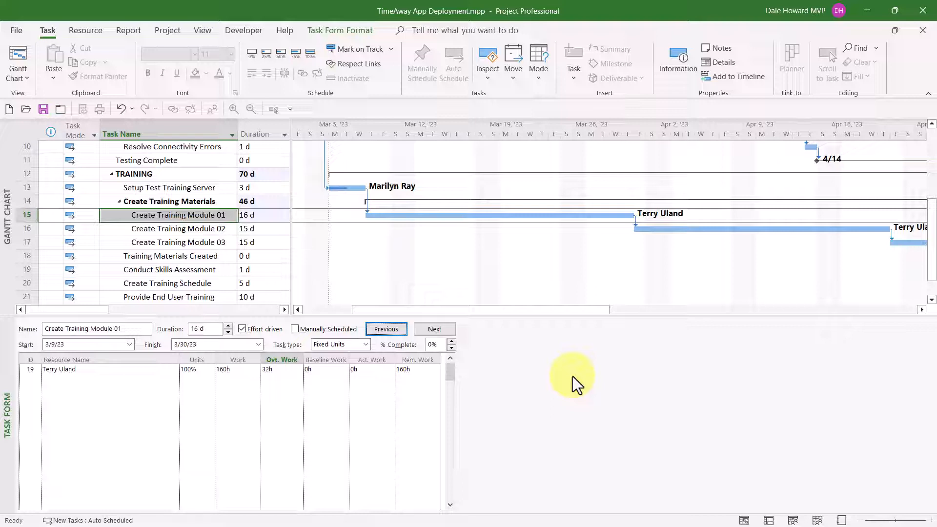
left_click(170, 187)
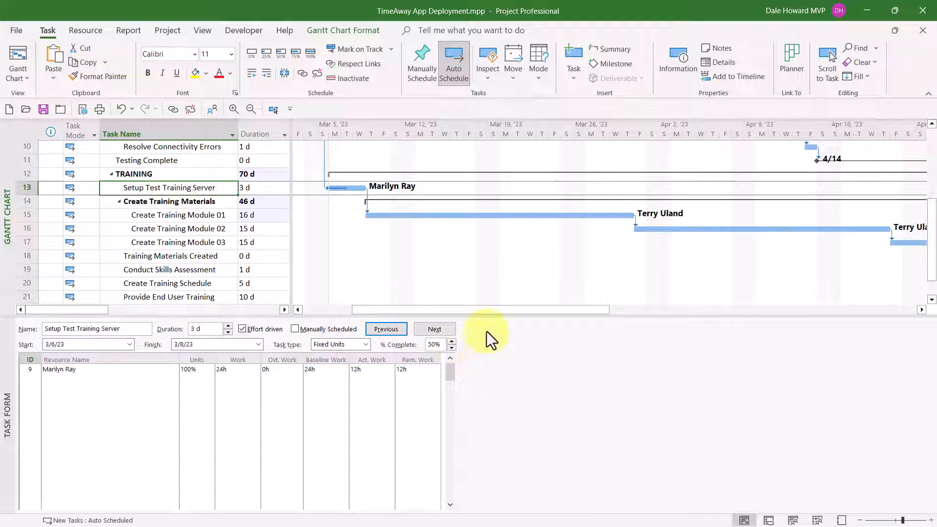
right_click(484, 331)
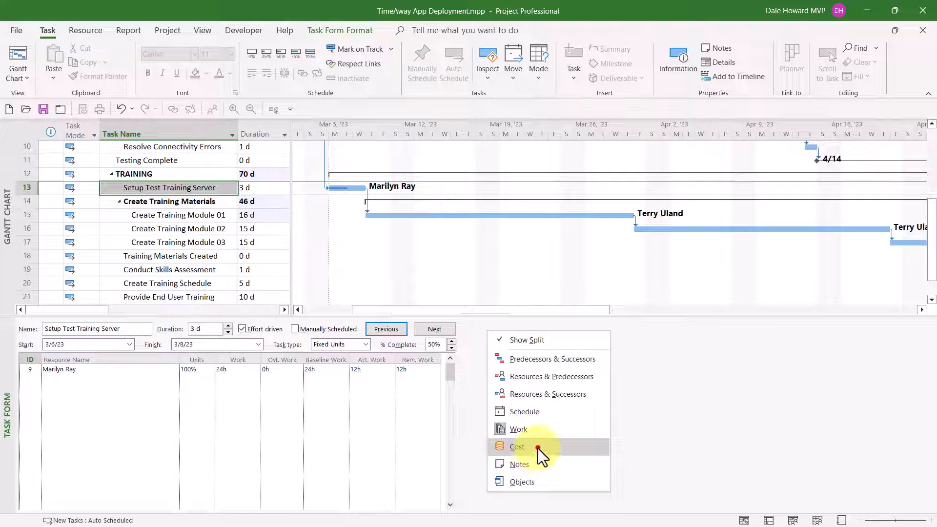
left_click(517, 446)
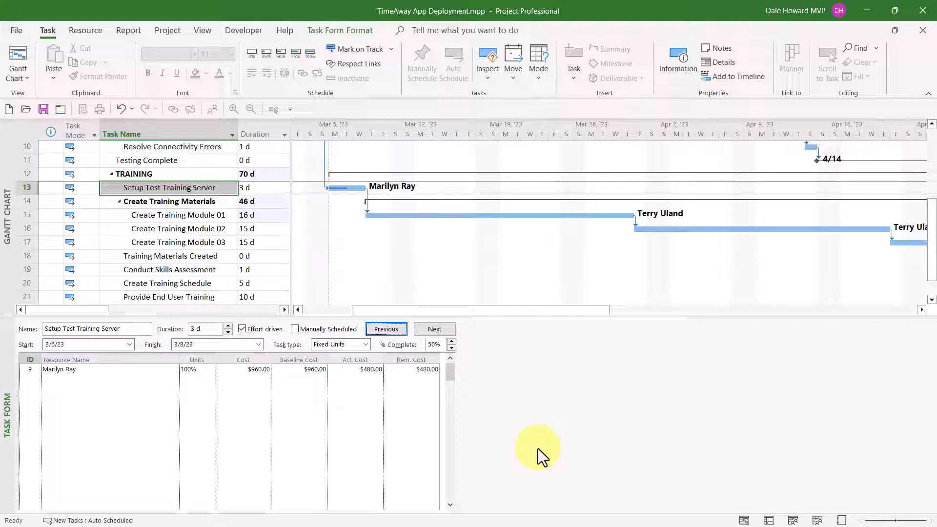
left_click(242, 369)
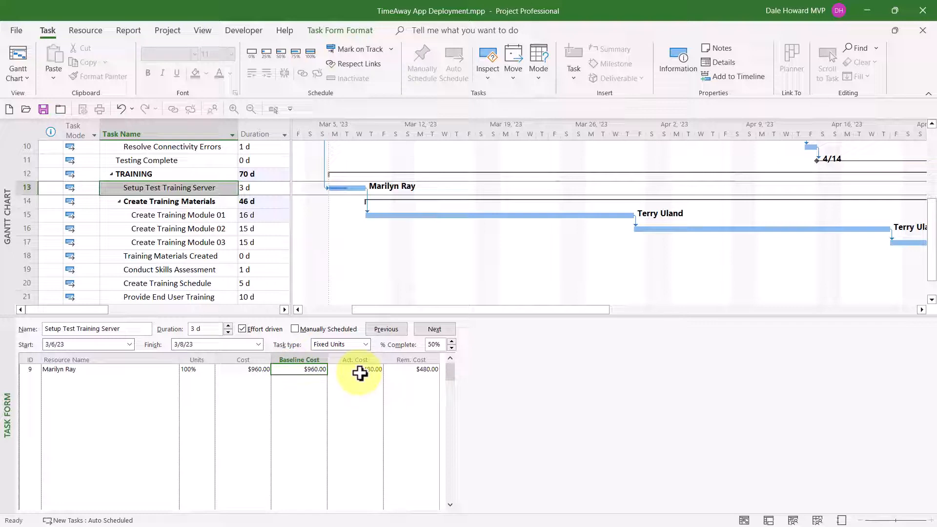
left_click(355, 369)
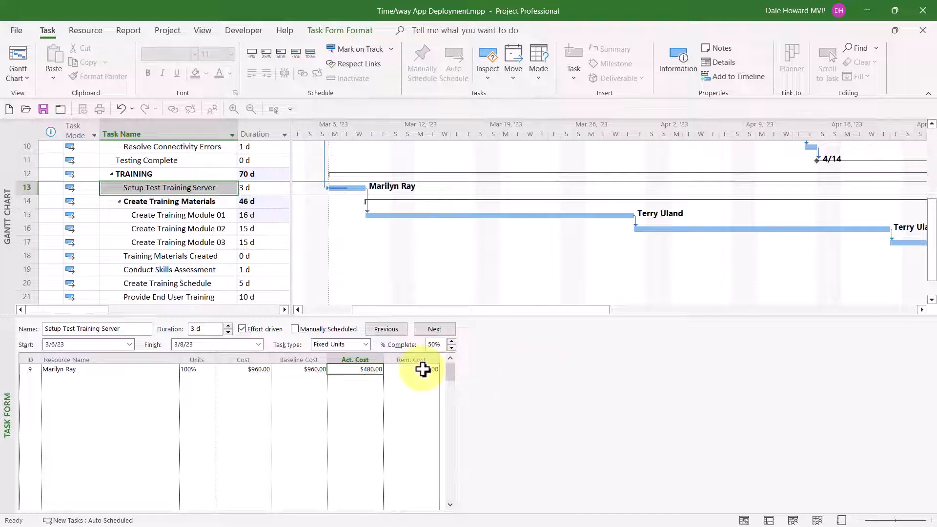
left_click(411, 369)
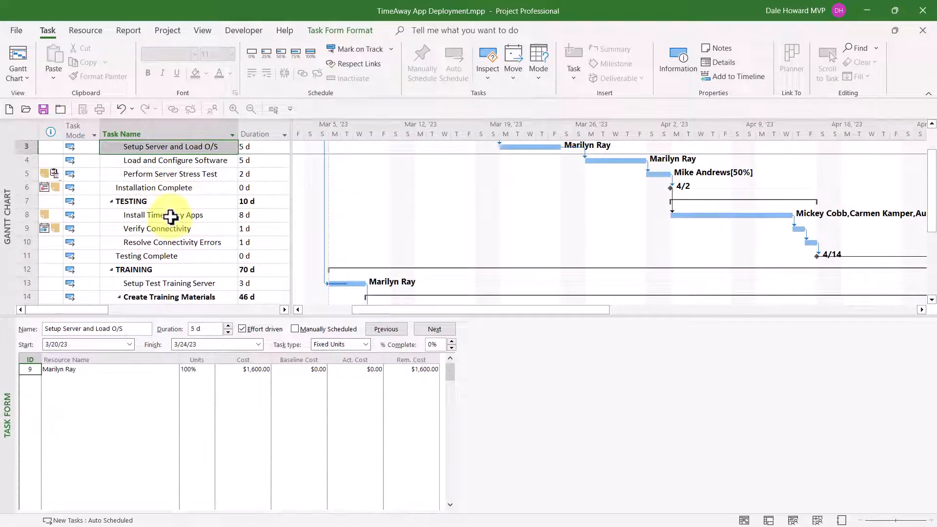
Step: Select Install TimeAway Apps and switch the form to its Notes layout
left_click(434, 329)
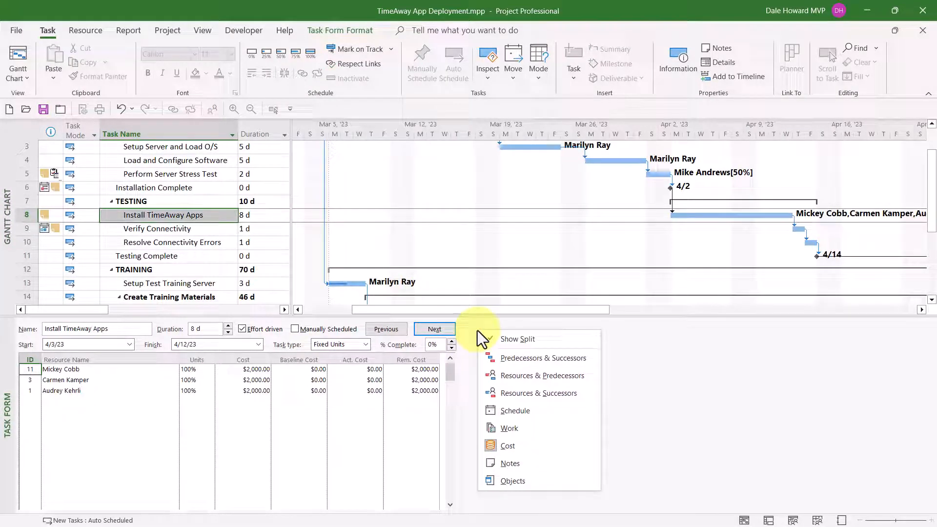
mouse_move(538, 463)
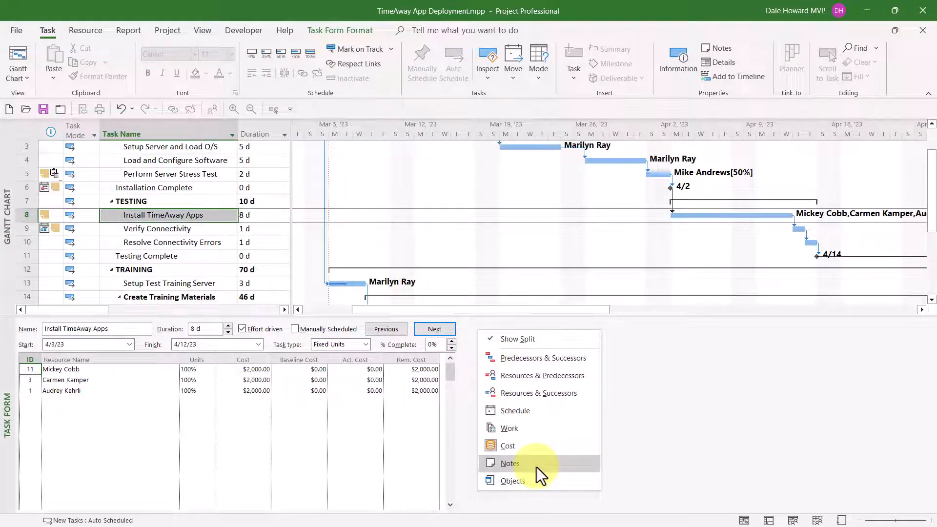
left_click(510, 462)
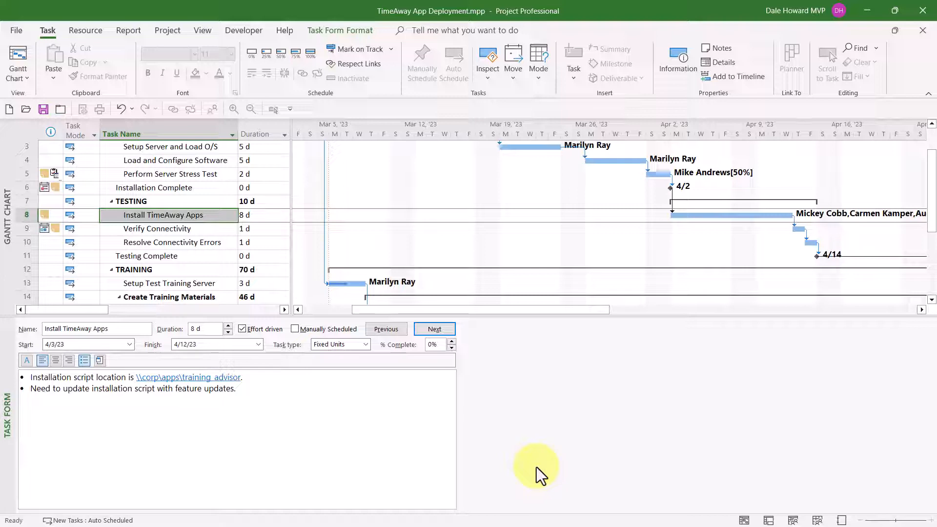
left_click(32, 377)
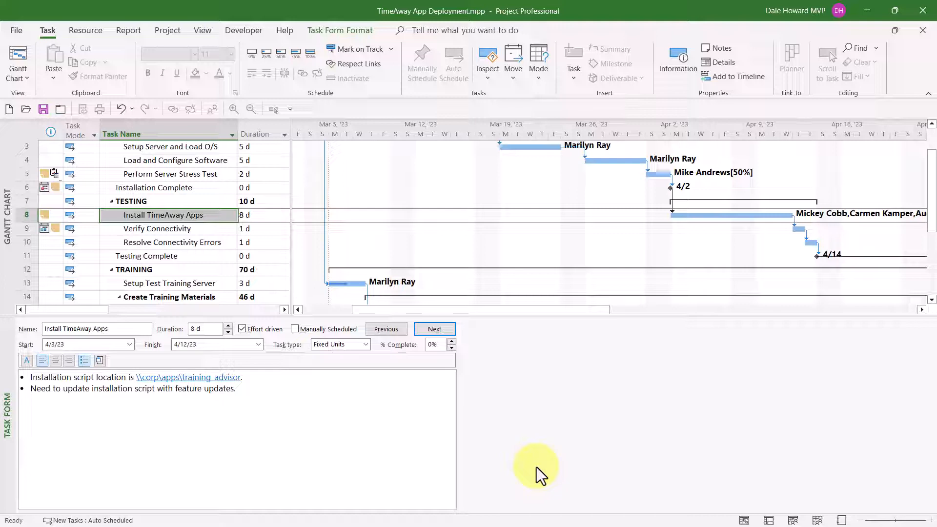
mouse_move(490, 375)
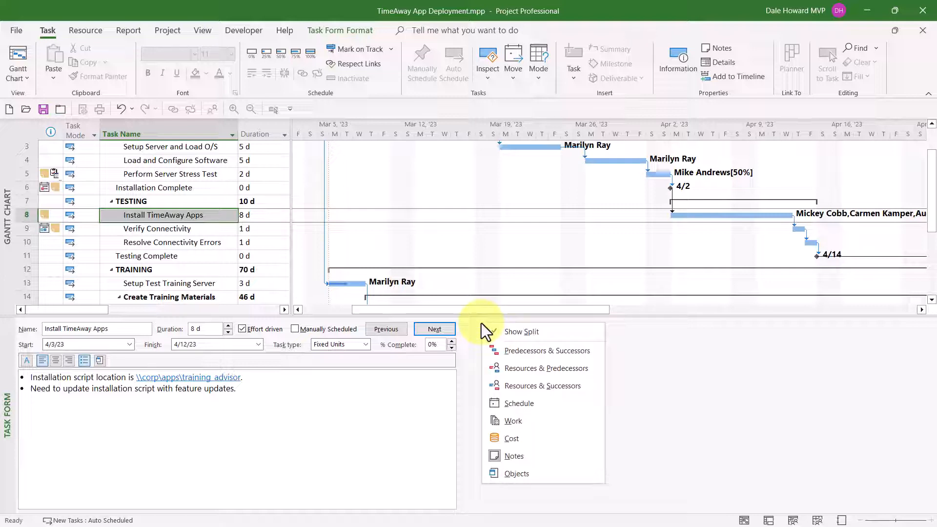
mouse_move(517, 473)
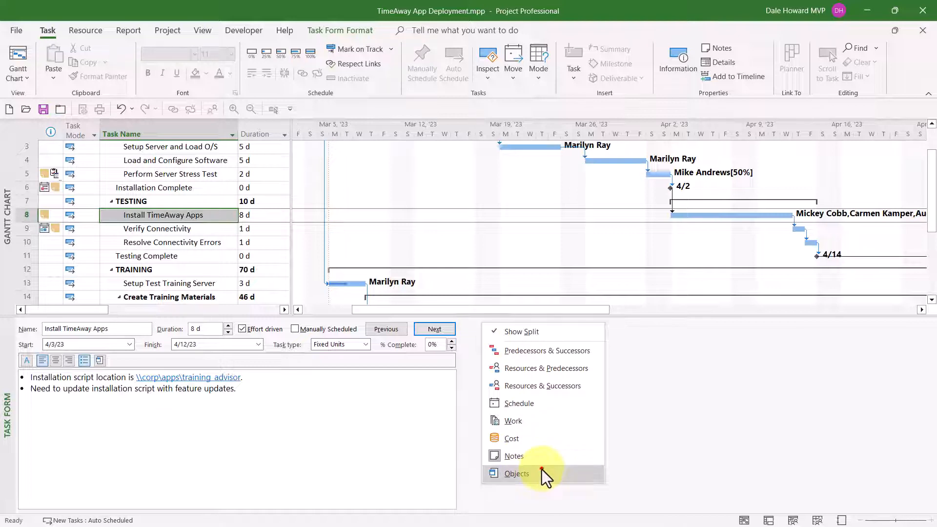
Step: Switch the form to Objects, then back to Resources & Predecessors for Install TimeAway Apps
left_click(516, 473)
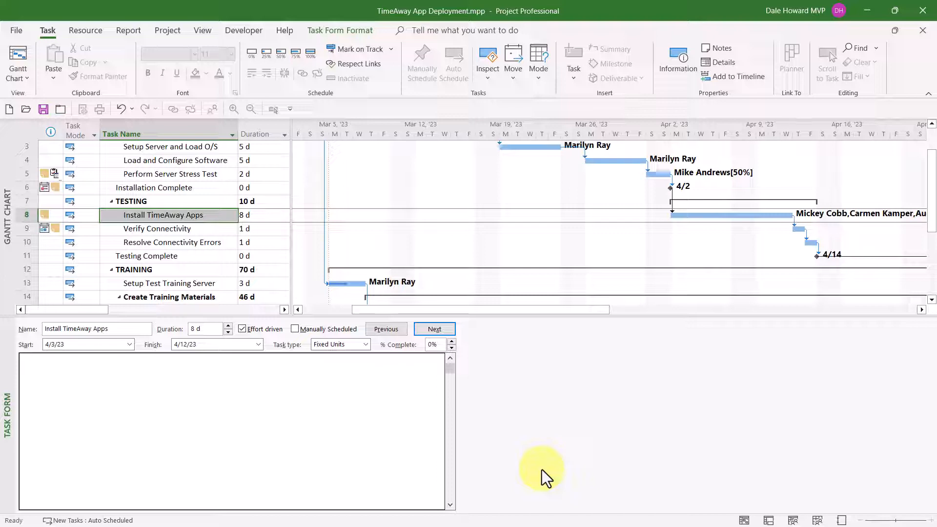
right_click(517, 352)
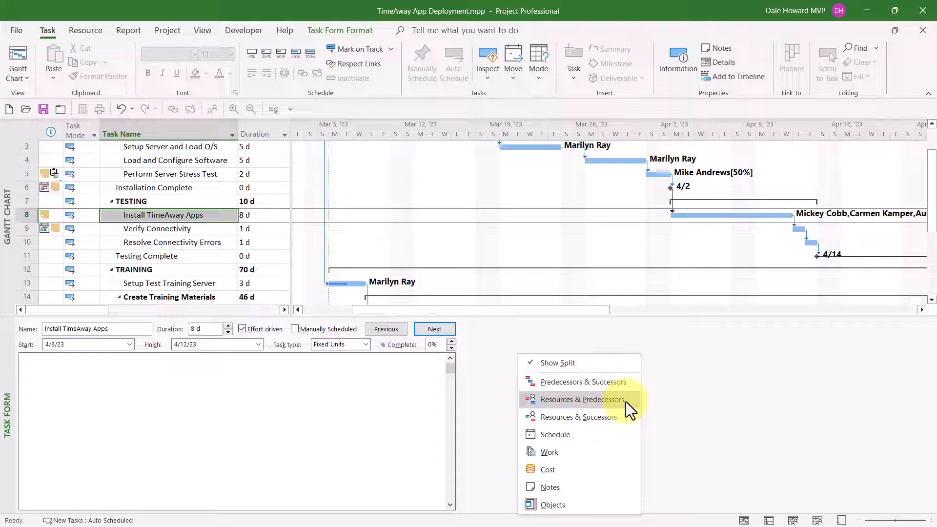
left_click(583, 399)
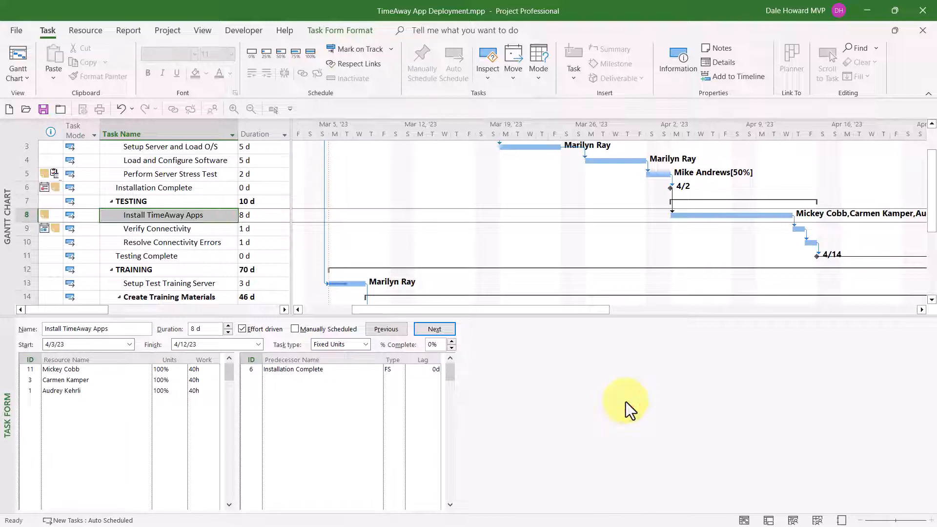